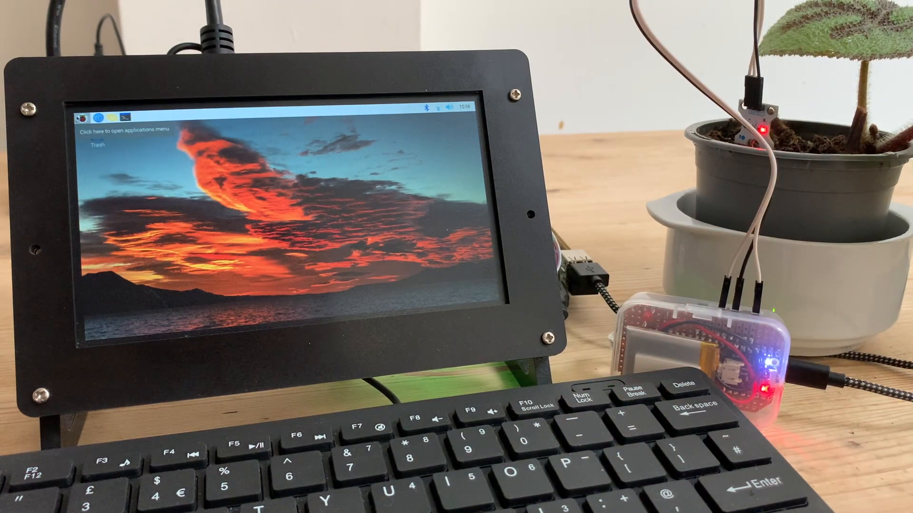
- Launch Thonny from the Raspberry Pi Programming menu with main.py loaded
left_click(82, 109)
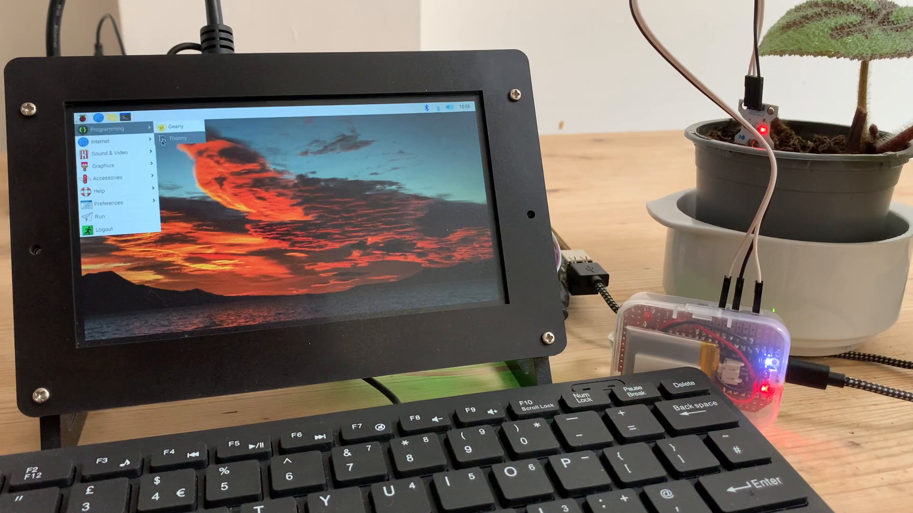
left_click(177, 139)
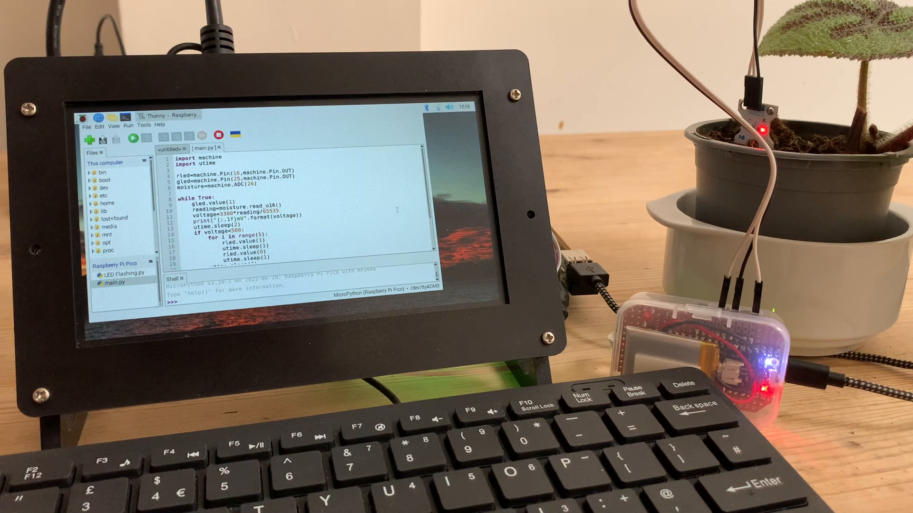
- Save the script as Monitor_v1.py onto the Raspberry Pi Pico via Save as
left_click(87, 125)
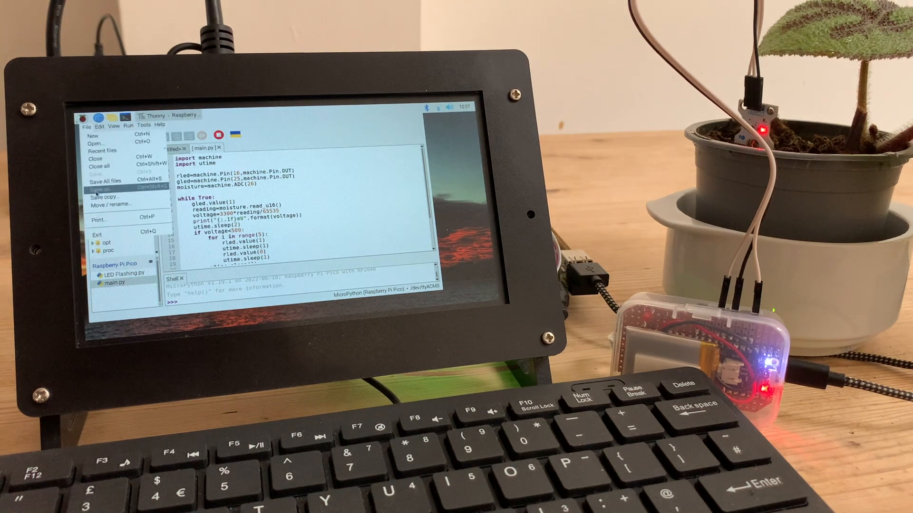
left_click(102, 188)
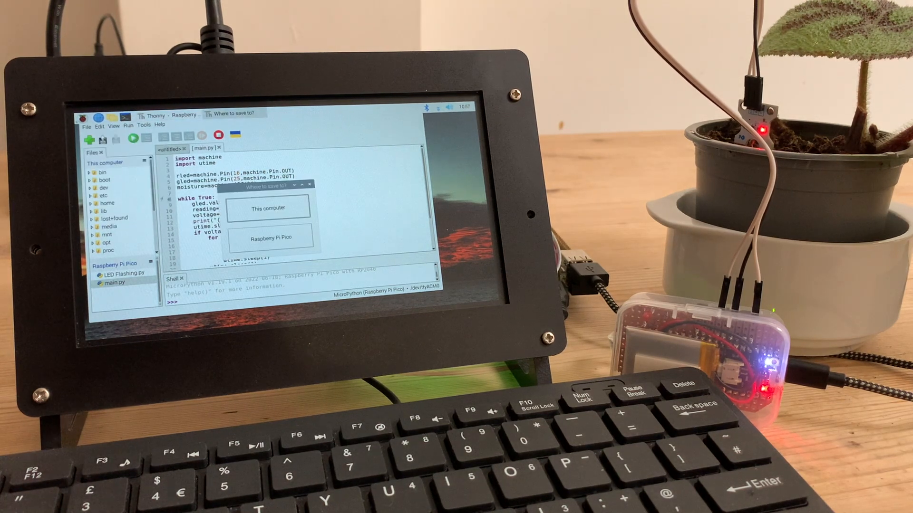
left_click(270, 239)
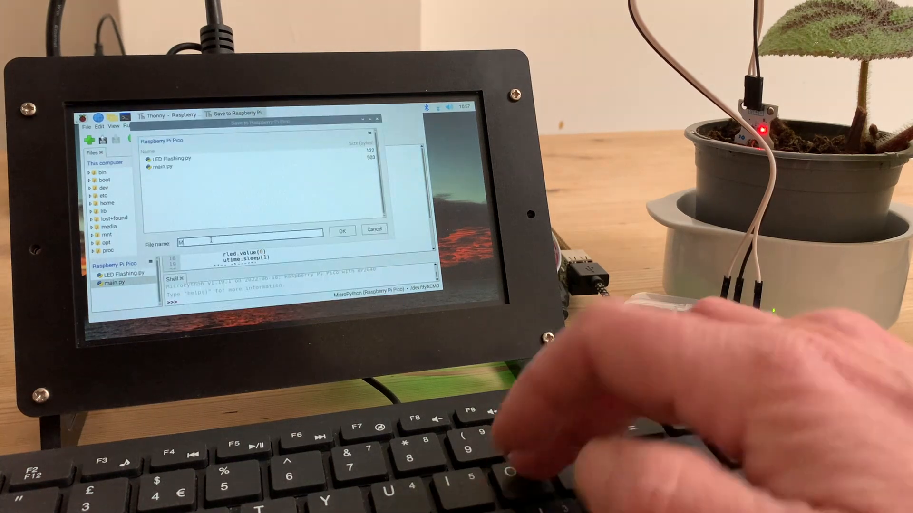
type("onitor_v")
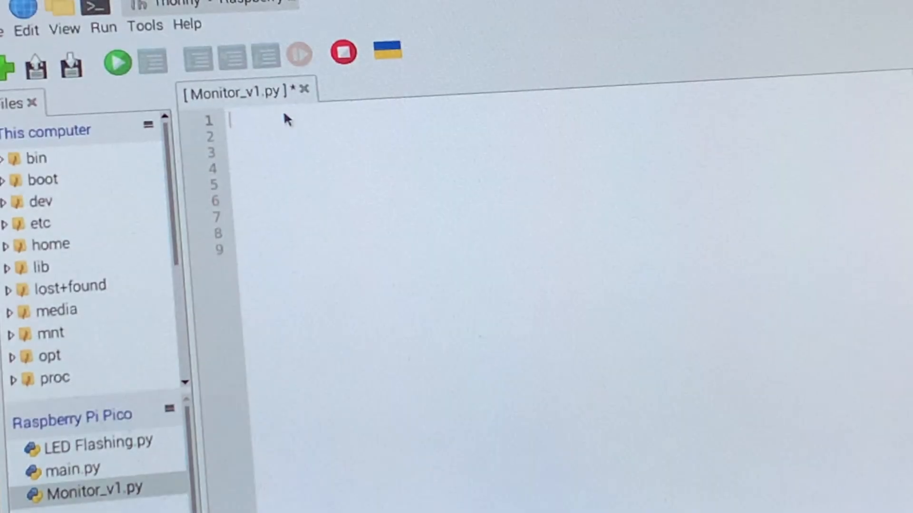
- Write the machine import, rled on Pin 16, moisture ADC(26) and a while True header
type("import machine")
type("import utime")
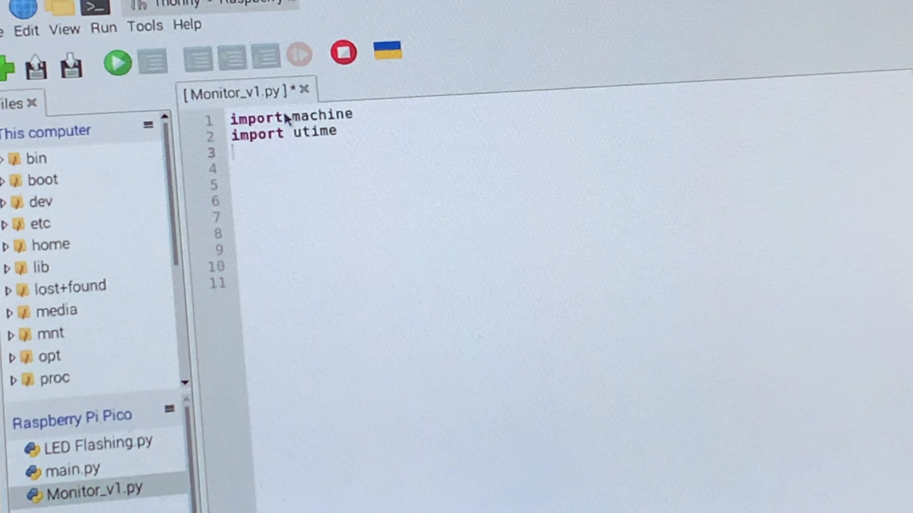
type("rled=machine.Pin(16,machine.Pin.OUT)")
left_click(391, 185)
type("gled=machine.Pin(25,machine.Pin.OUT")
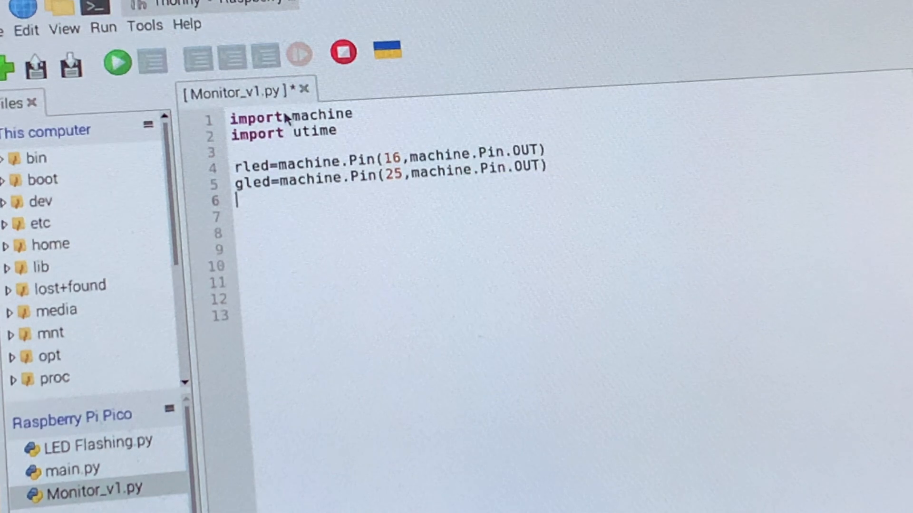
type("moisture=machine.ADC(26)")
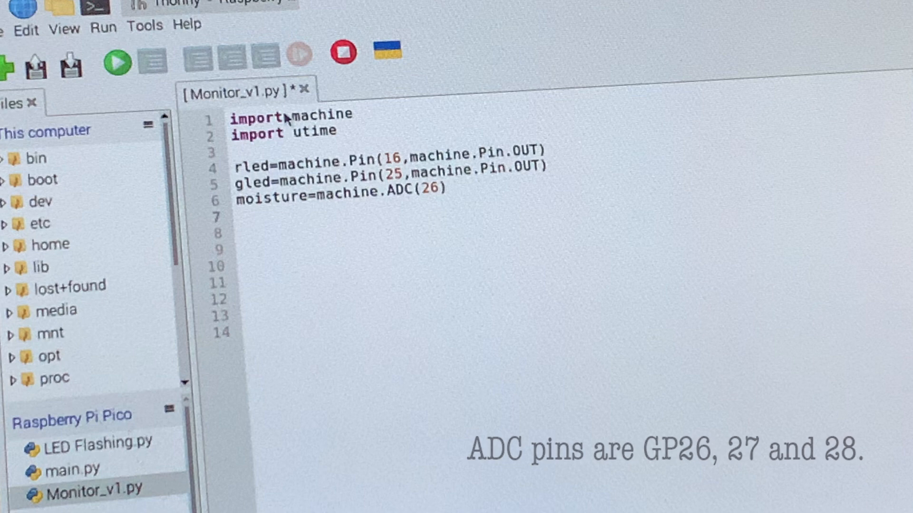
type("while True:")
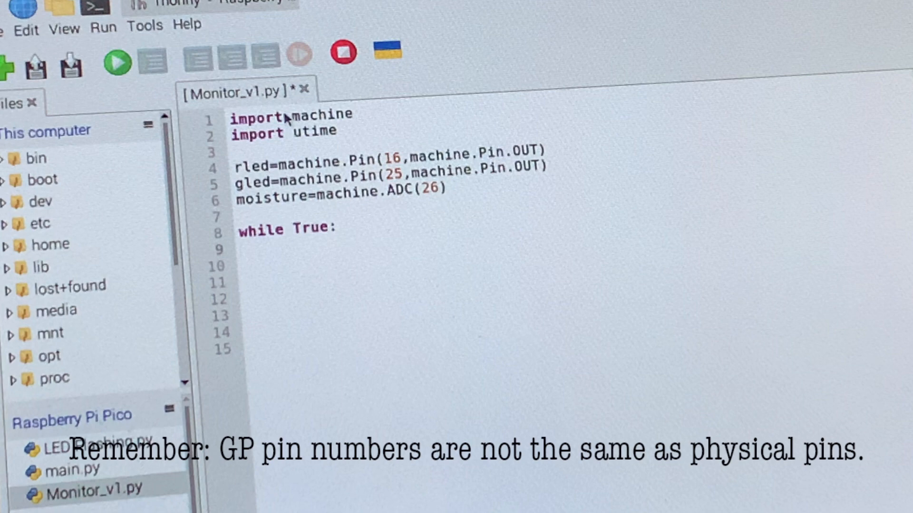
- Inside the loop add gled.value(1), reading=moisture.read_u16() and voltage=3300*reading/65535
type("gled.value(1)")
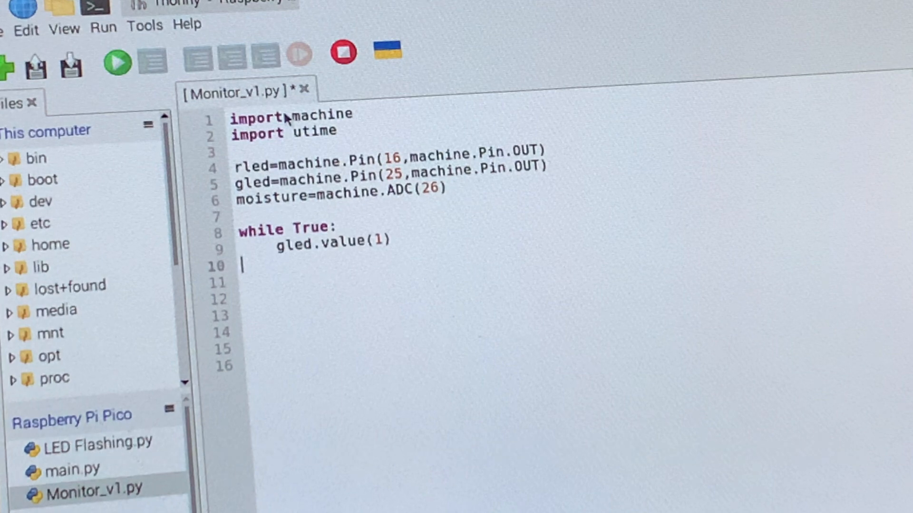
type("reading=moisture.read_u16()")
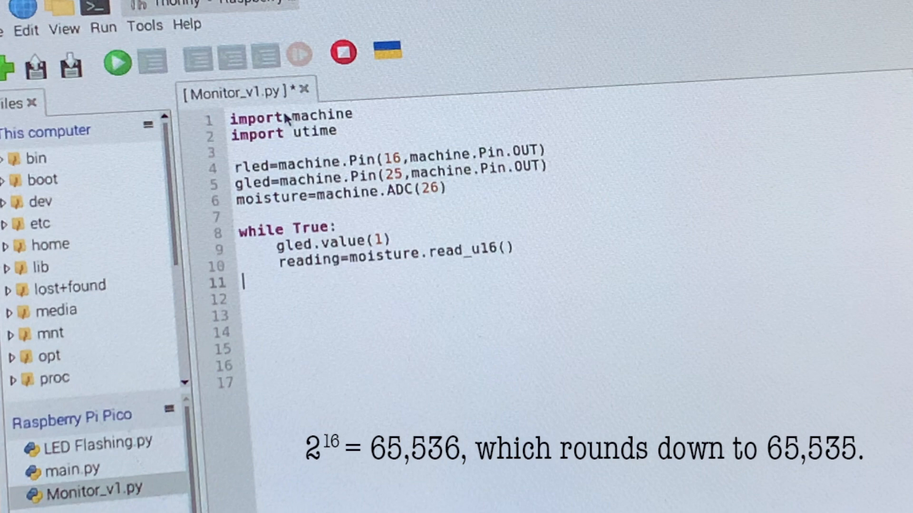
type("voltage=3300*reading/65535")
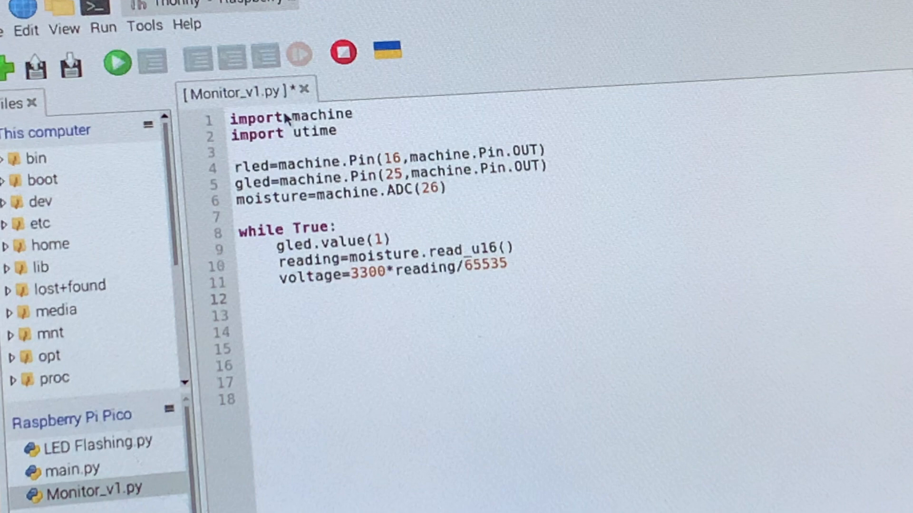
left_click(245, 299)
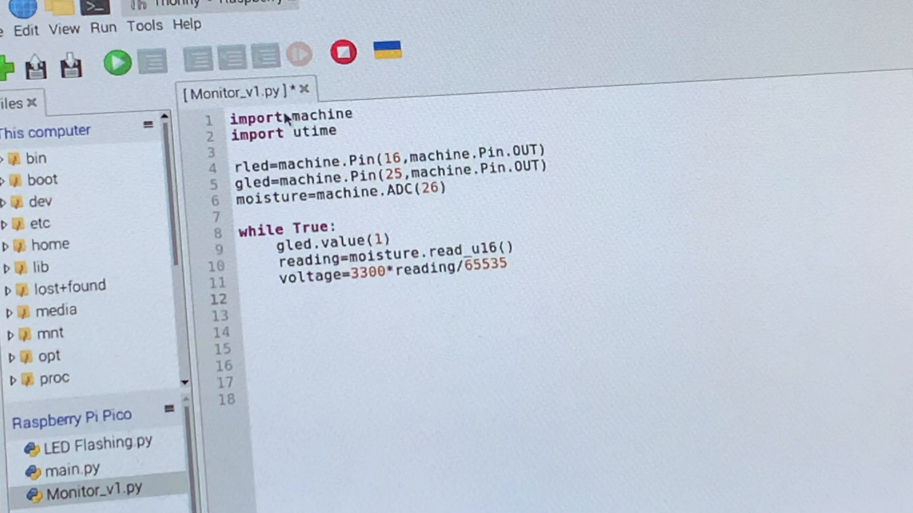
- Add a {:.1f}mV print of voltage, utime.sleep(2) and an if voltage<500: check
type("print(\"{:.1f}mV\".format(voltage))")
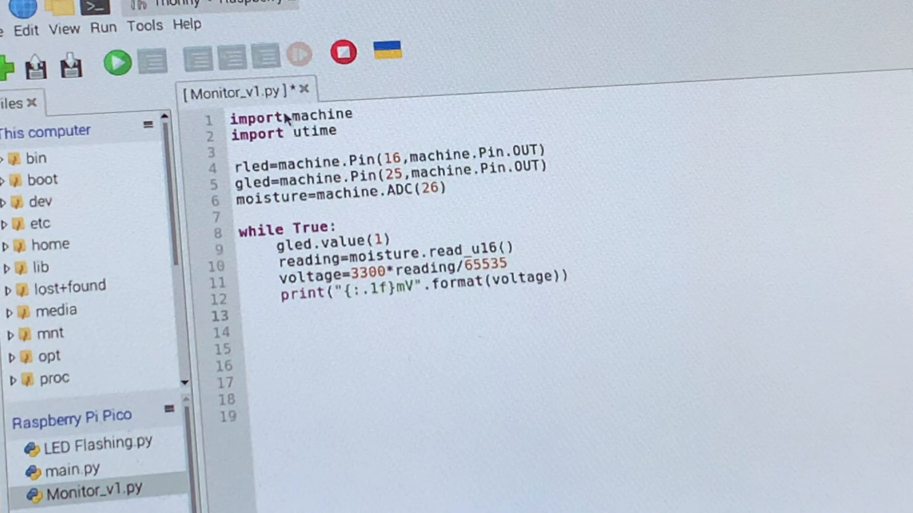
type("utime.sleep(2)")
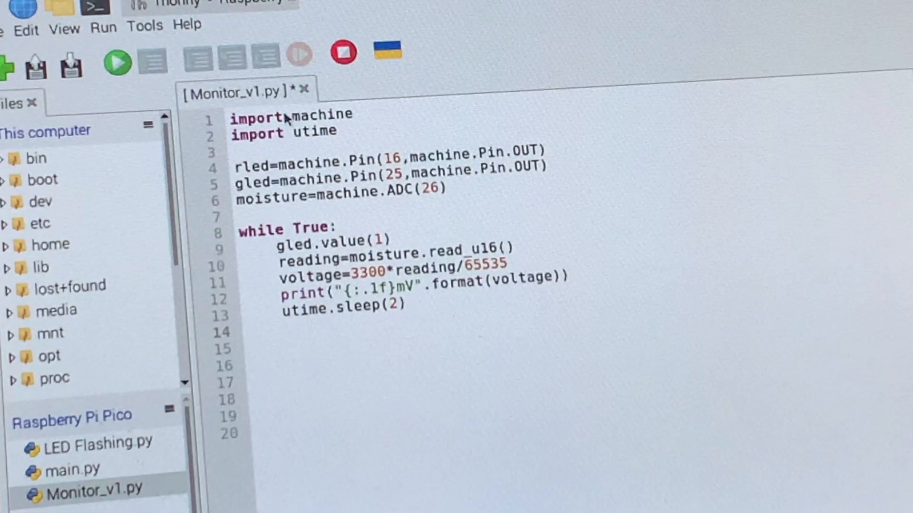
type("if voltage<500:")
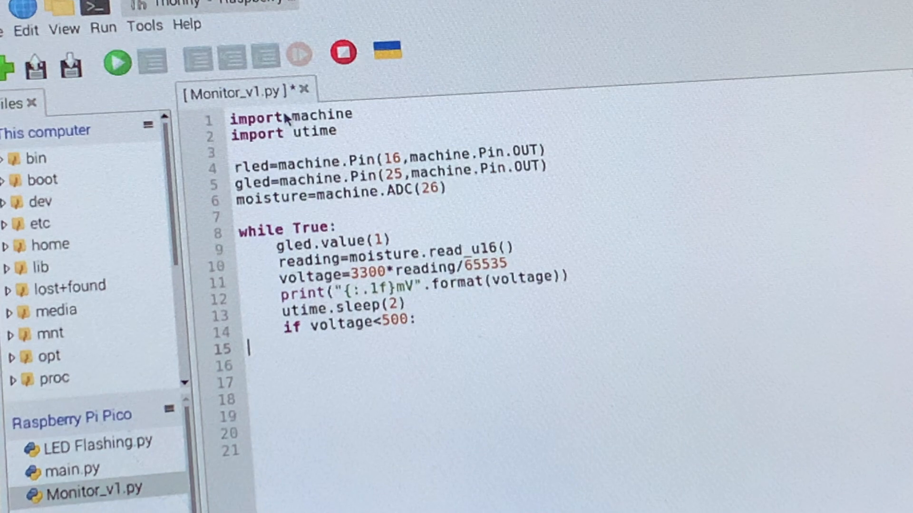
- Under the if, blink rled on and off five times with one-second utime sleeps
type("for i in range(5):")
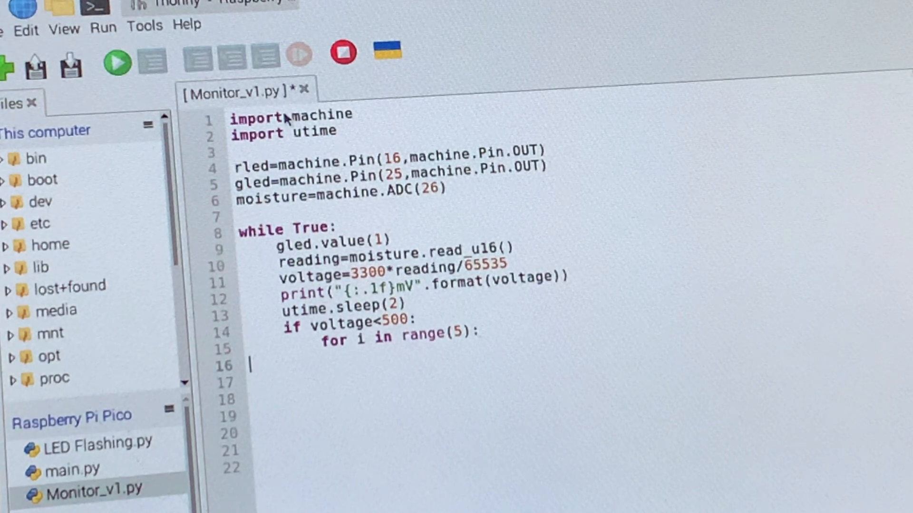
type("rled.value(1)")
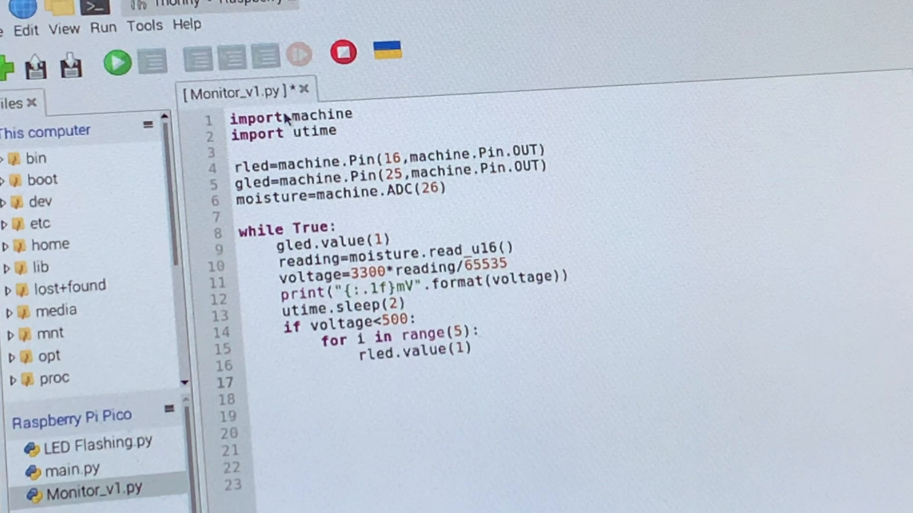
type("utime.sleep(1)")
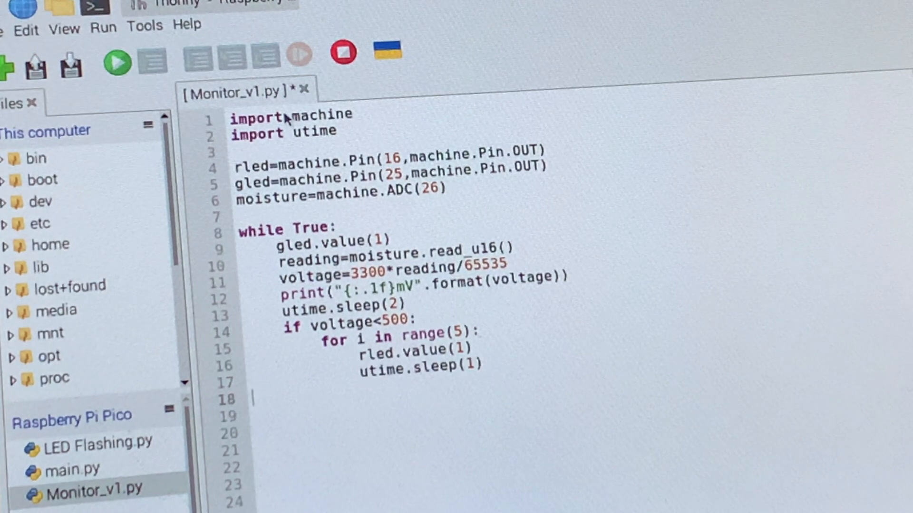
type("rled.value(0)")
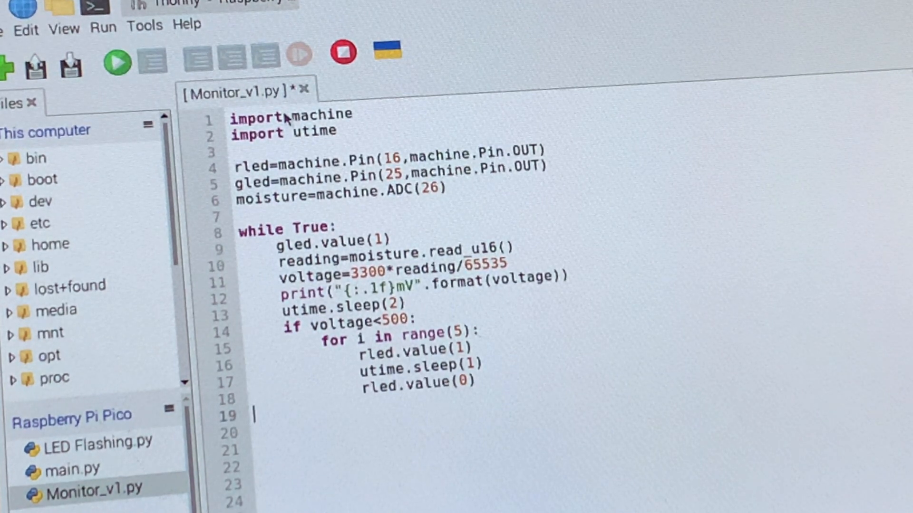
type("utime.sleep(1)")
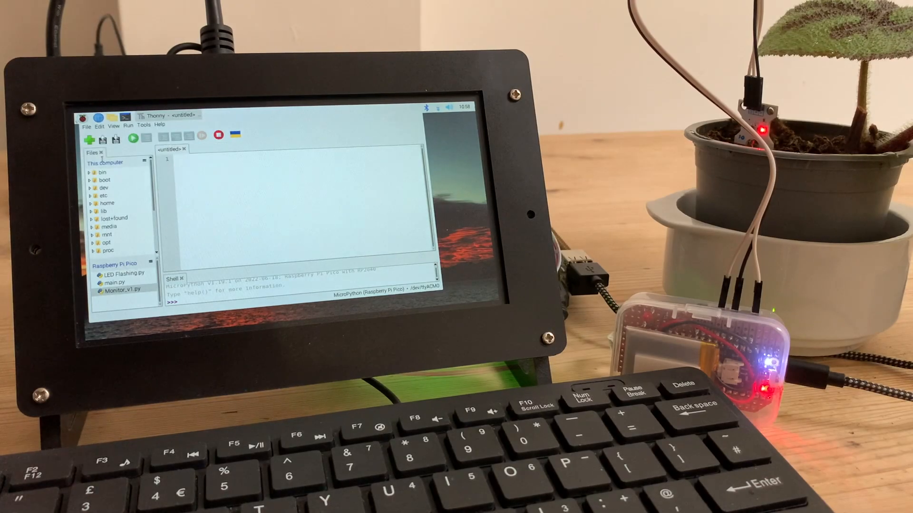
- Load main.py from the Pico and run it so millivolt readings stream to the shell
left_click(115, 283)
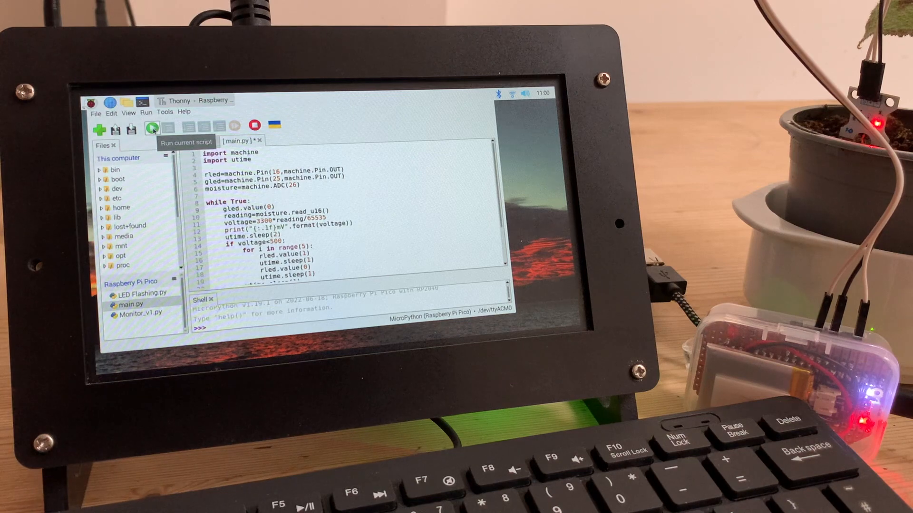
left_click(150, 128)
type("fro")
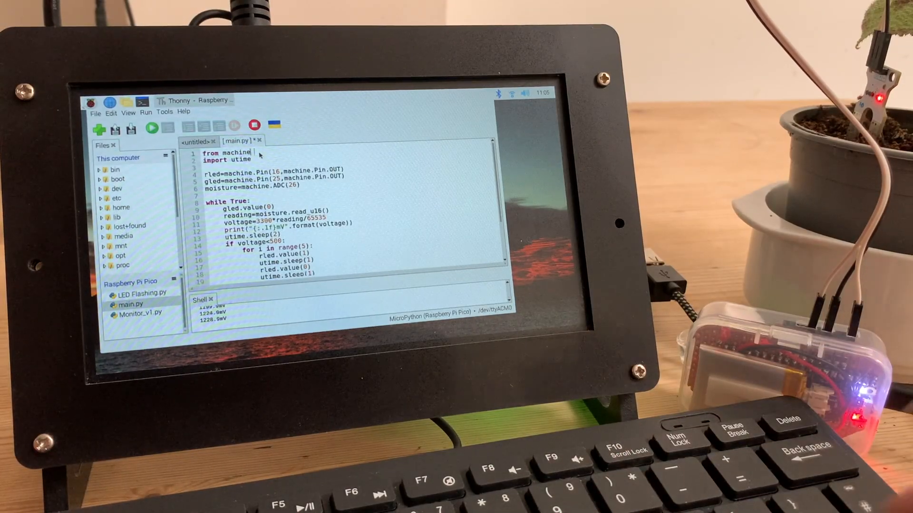
- Rewrite line 1 as 'from machine import ADC,Pin' and remove the machine. prefixes
type("import")
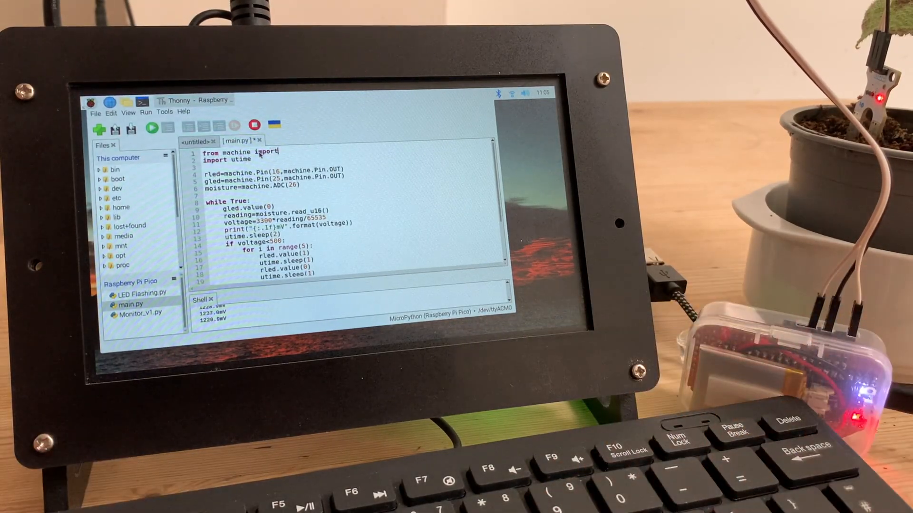
type("A")
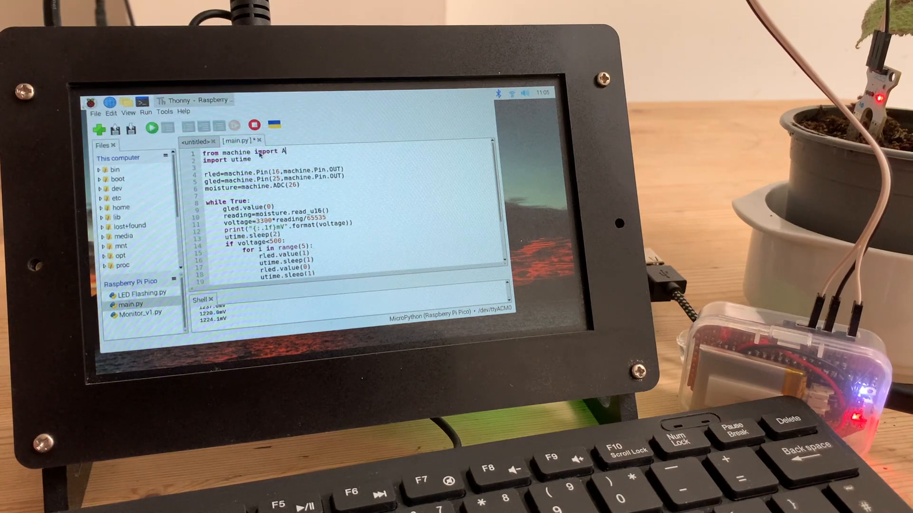
type("DC")
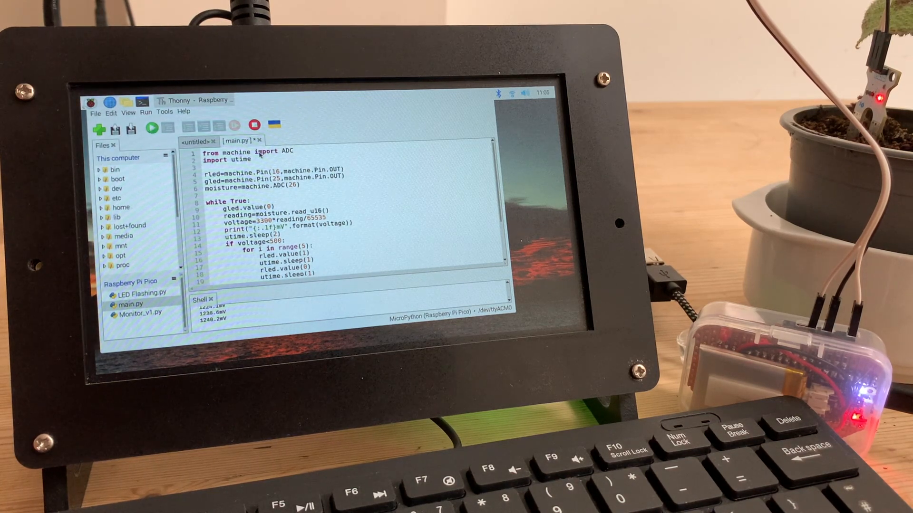
type(",Pin")
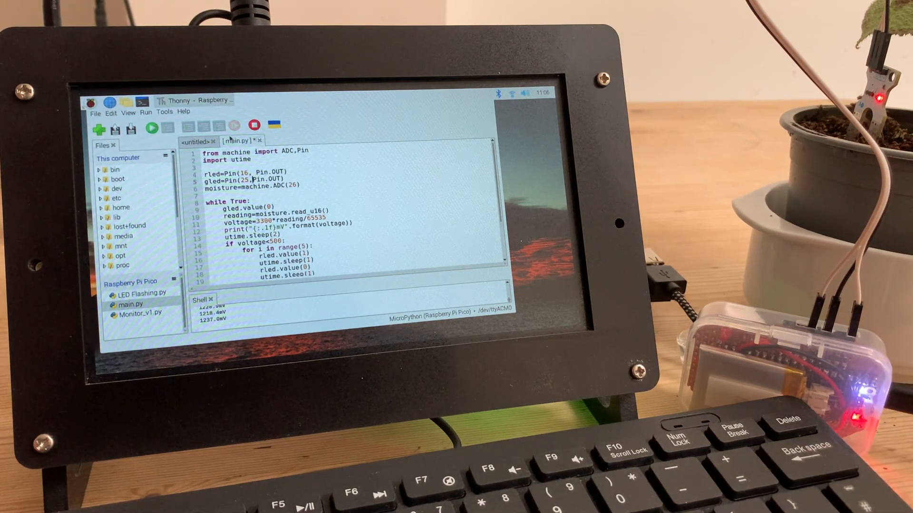
double_click(251, 188)
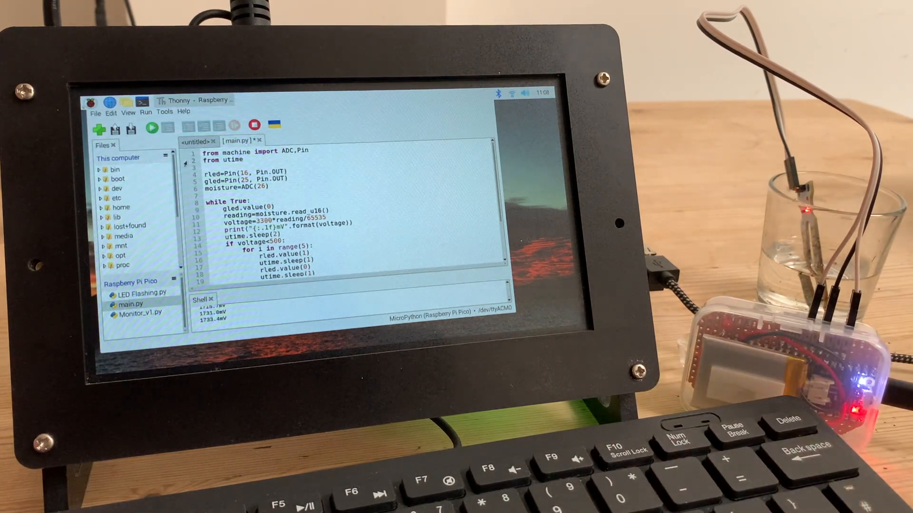
- Change line 2 to 'from utime import sleep' and the wait to plain sleep(2)
type("import")
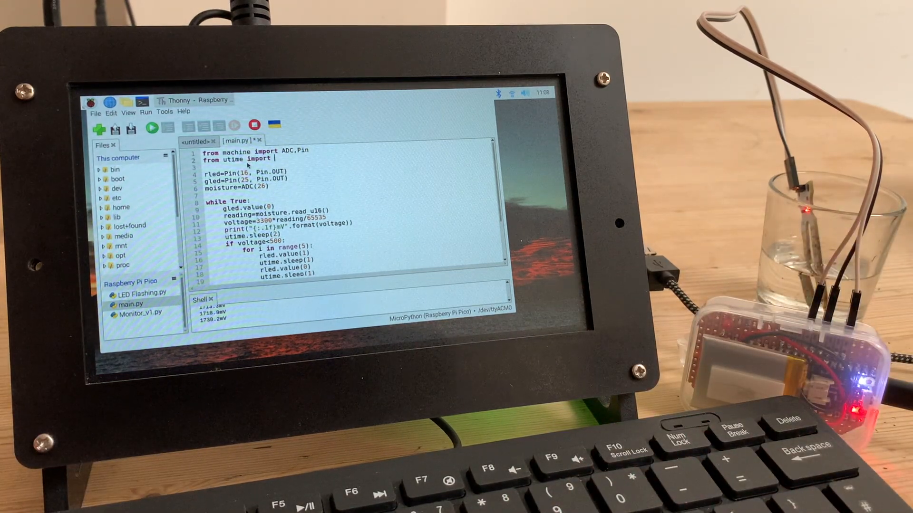
type("sleep")
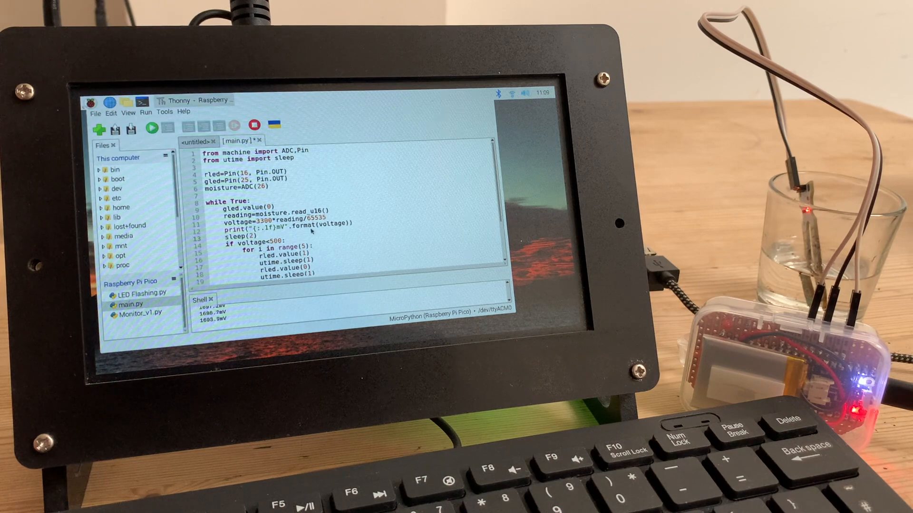
scroll("down", 3)
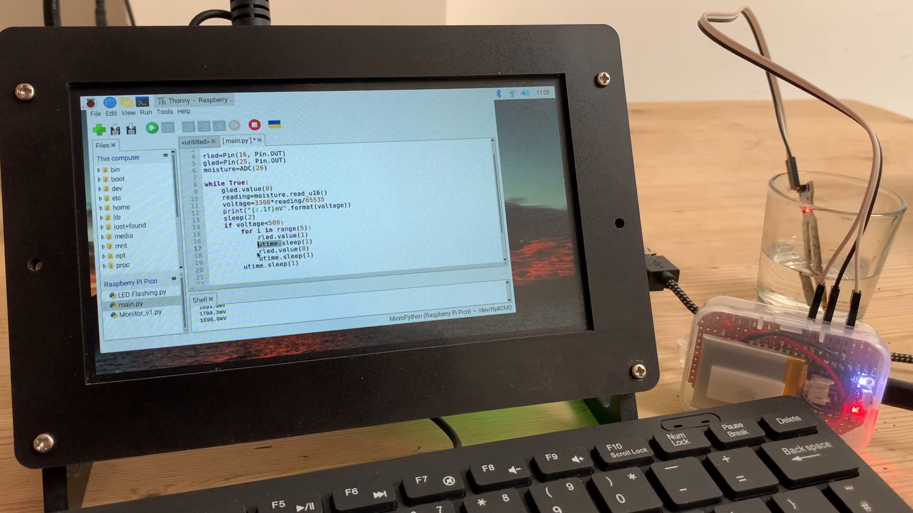